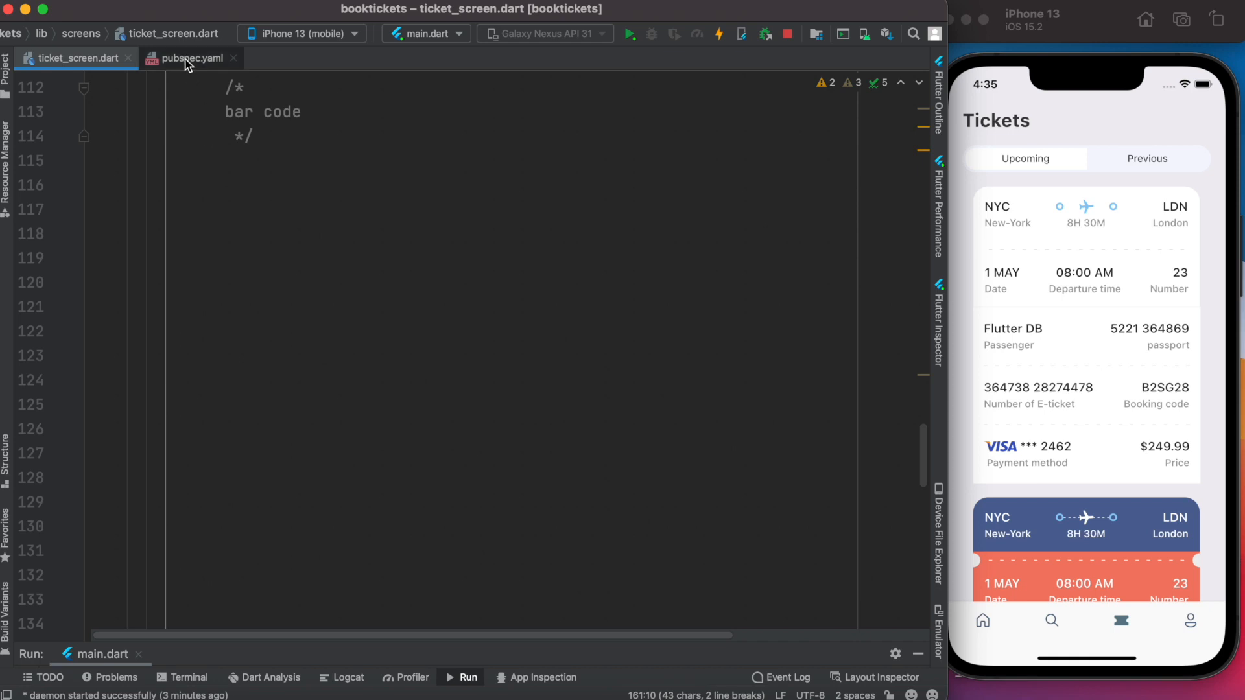
- Begin a BarcodeWidget( with a barcode: parameter under the /* bar code */ comment
click(191, 57)
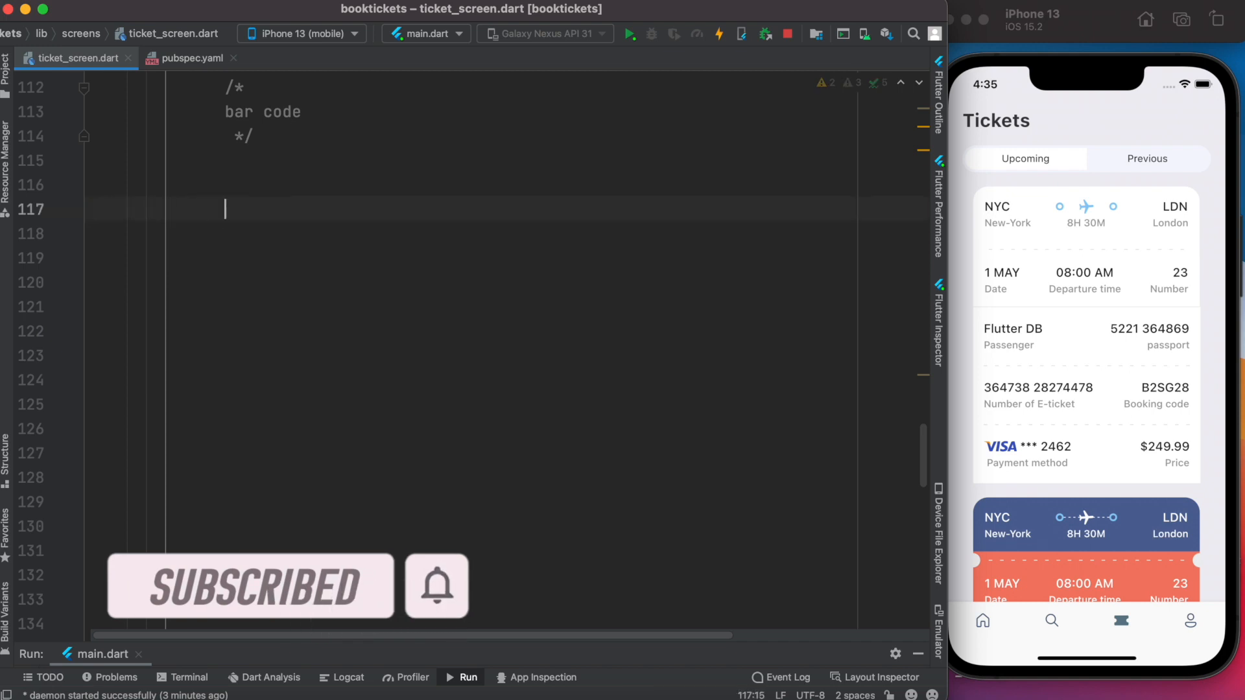
text(BarcodeWidget()
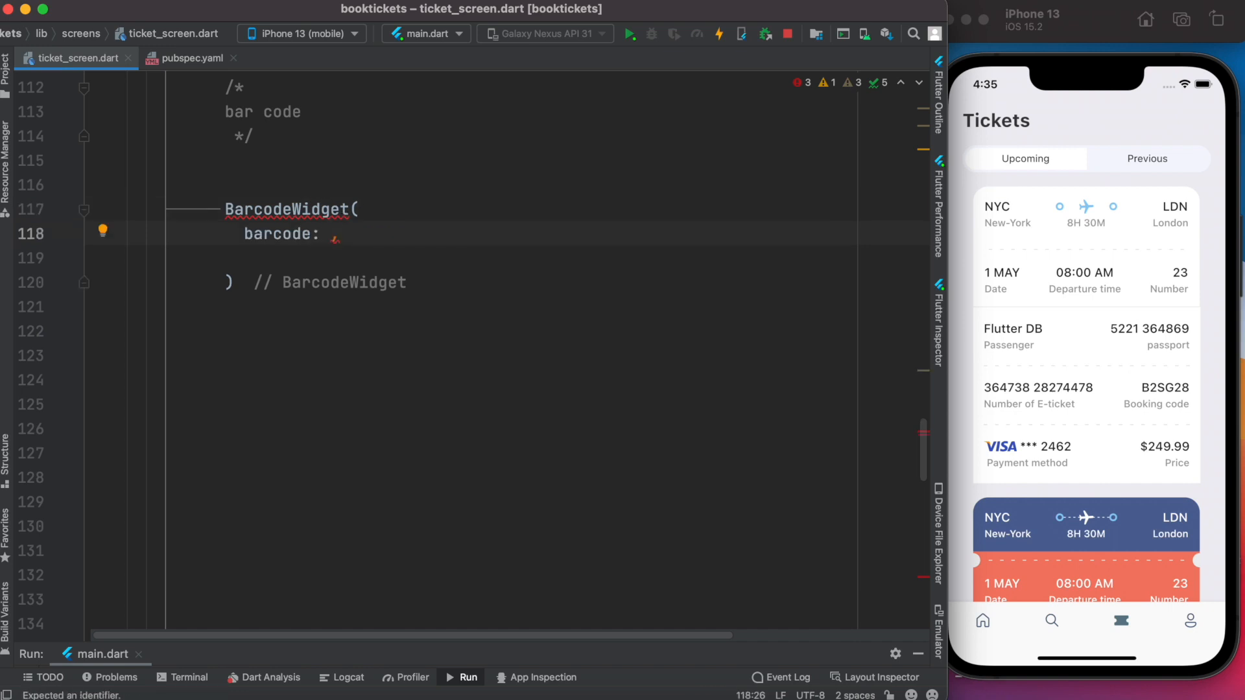
text(Barcode)
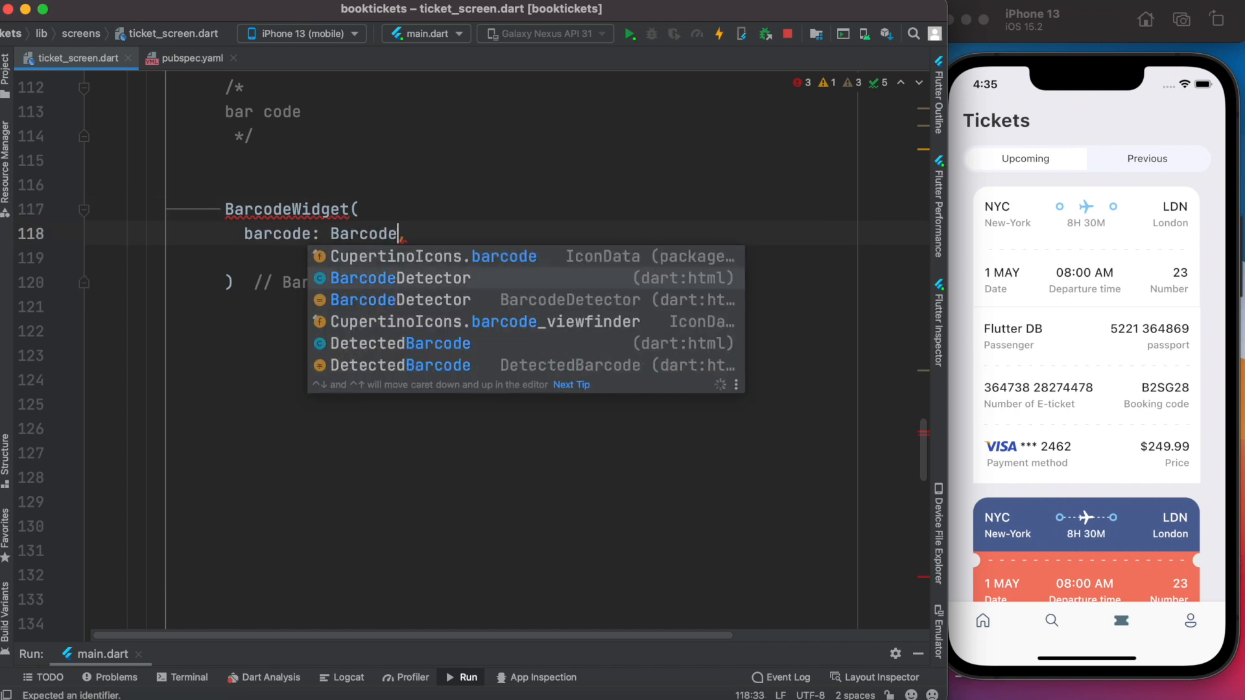
text(.code128()
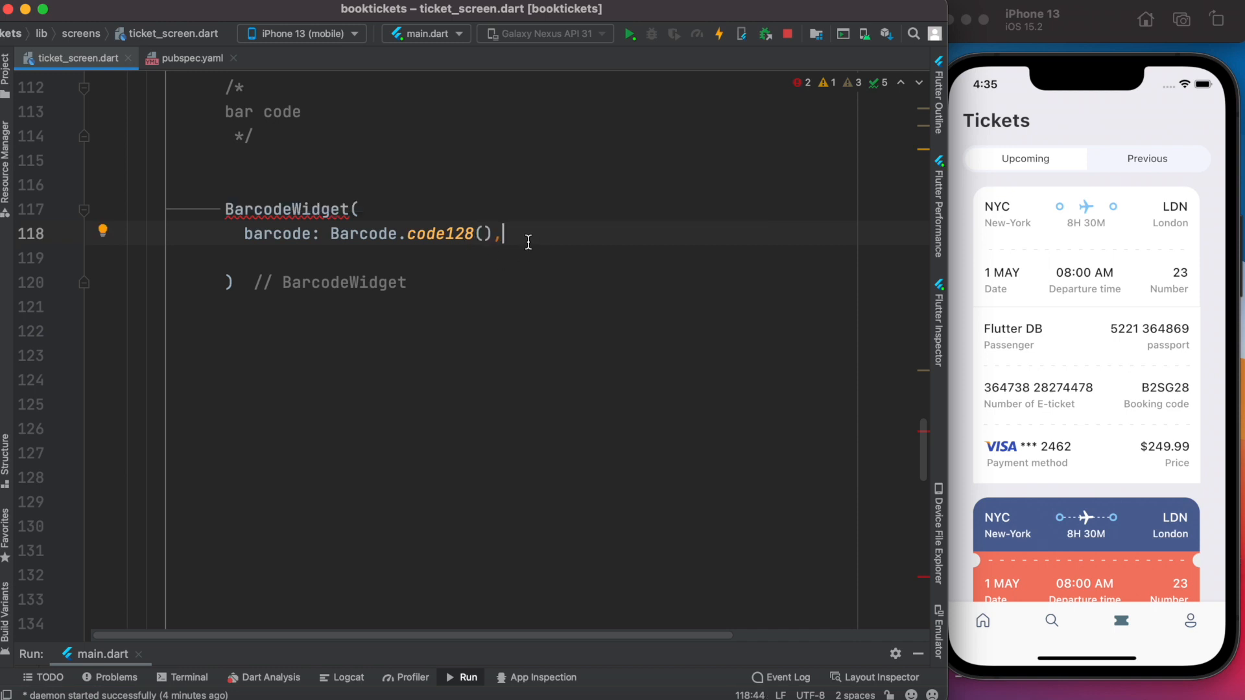
text(data:)
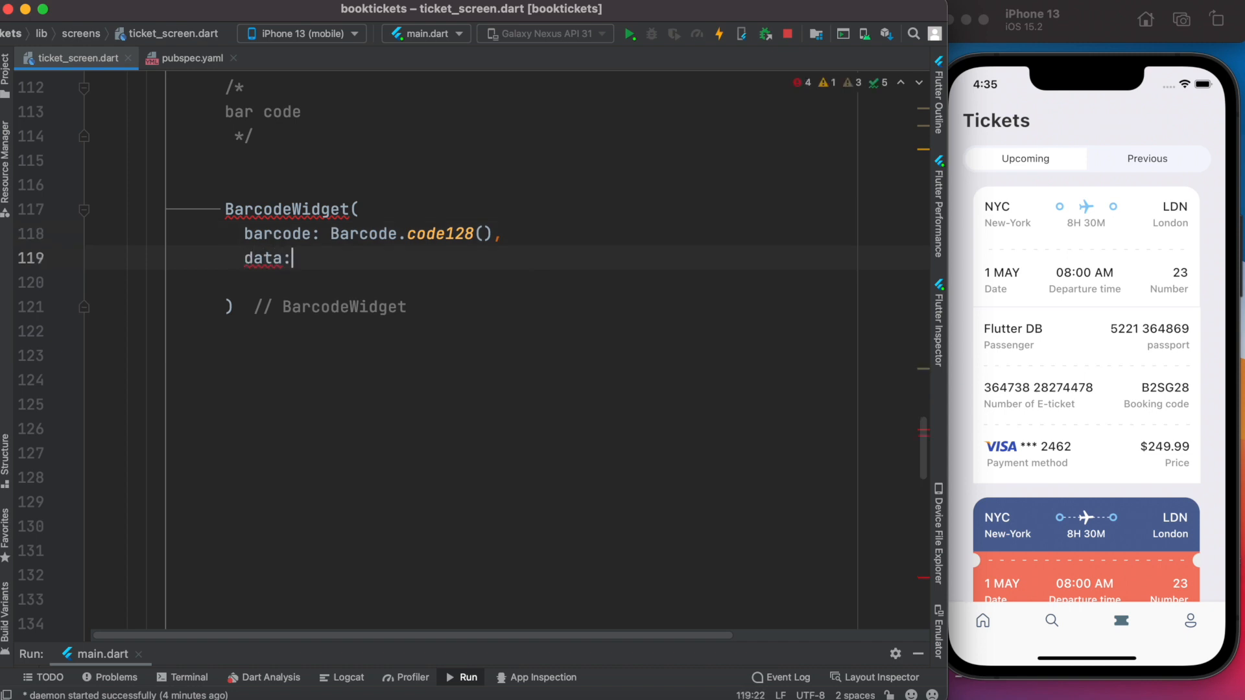
text("https")
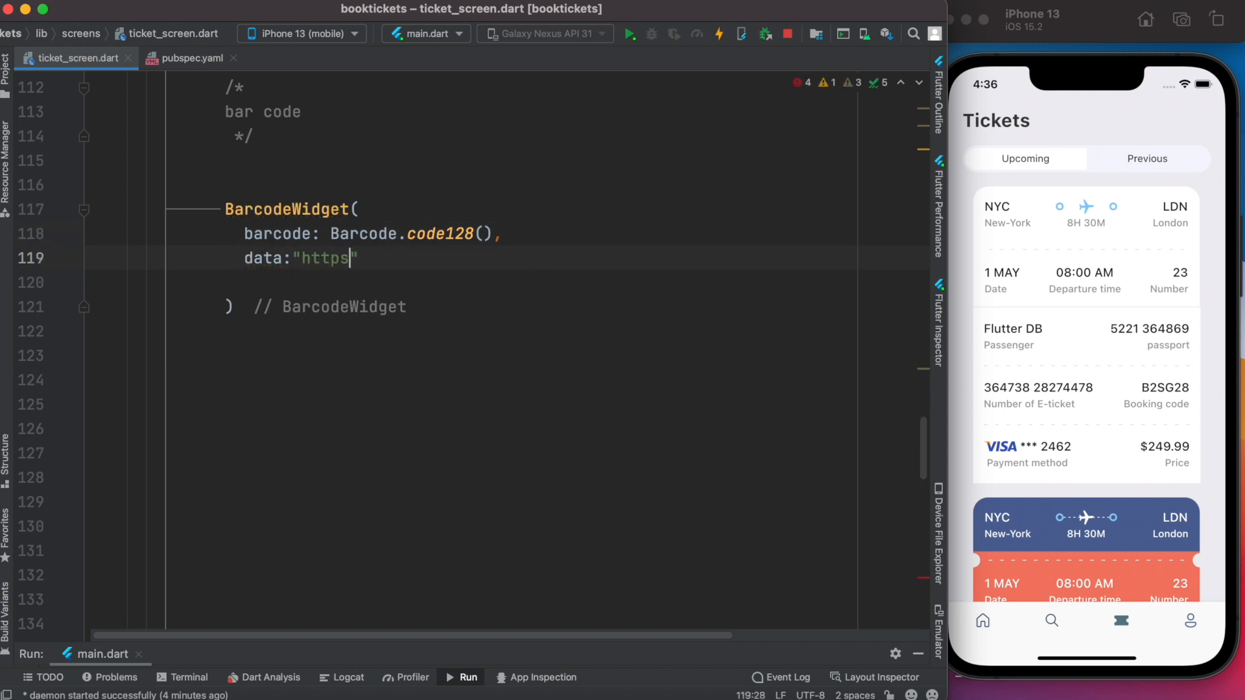
text(://www)
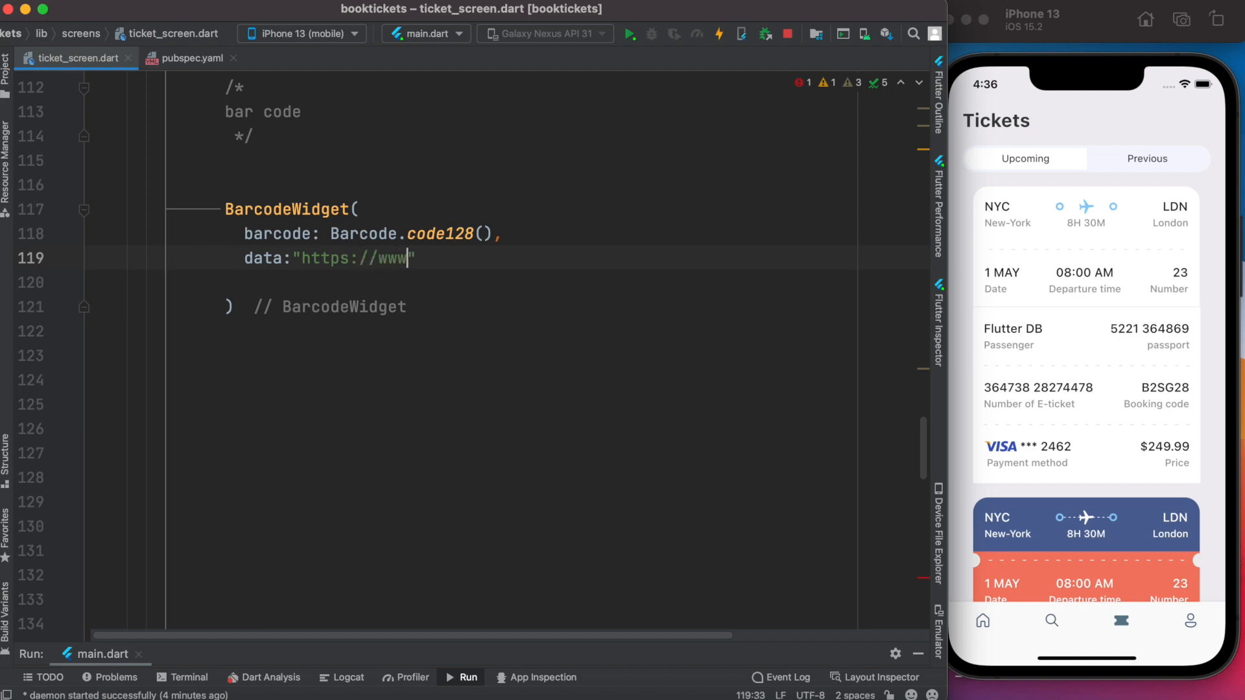
text(.dbestech.com)
click(511, 281)
text(drawText:false,)
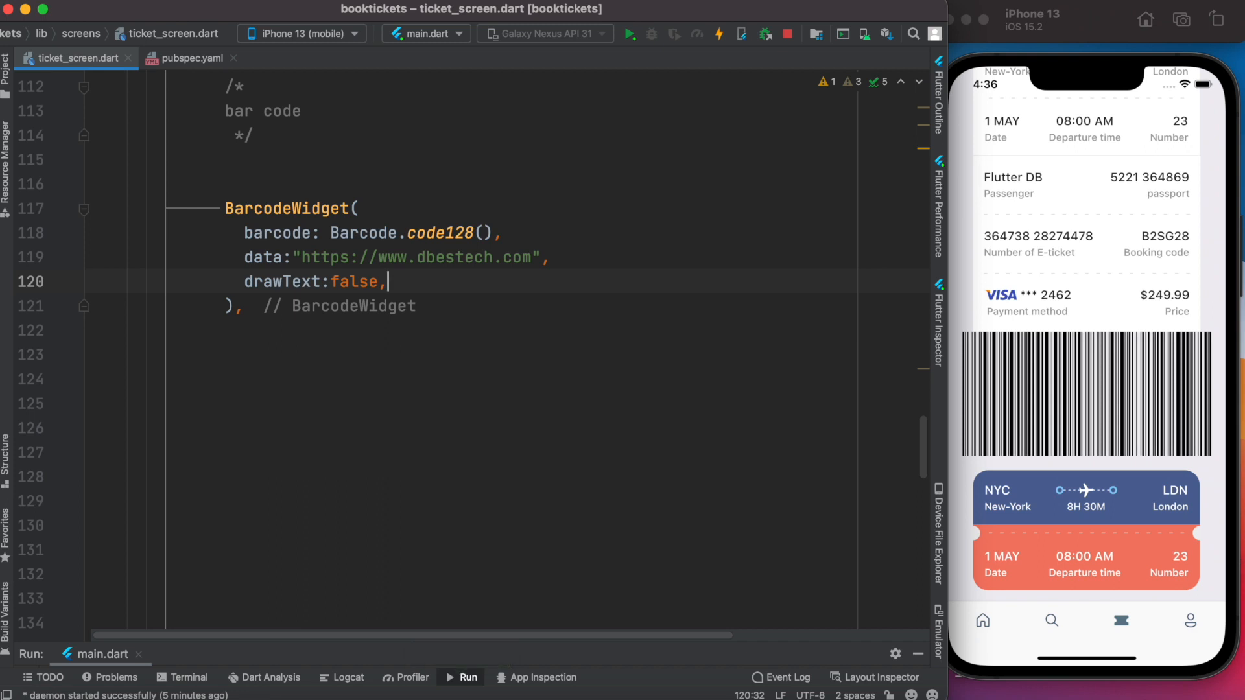
- Give the barcode width double.maxFinite and height 70, and wrap it in a ClipRRect
text(width: double.maxFinite,)
text(height: 70,)
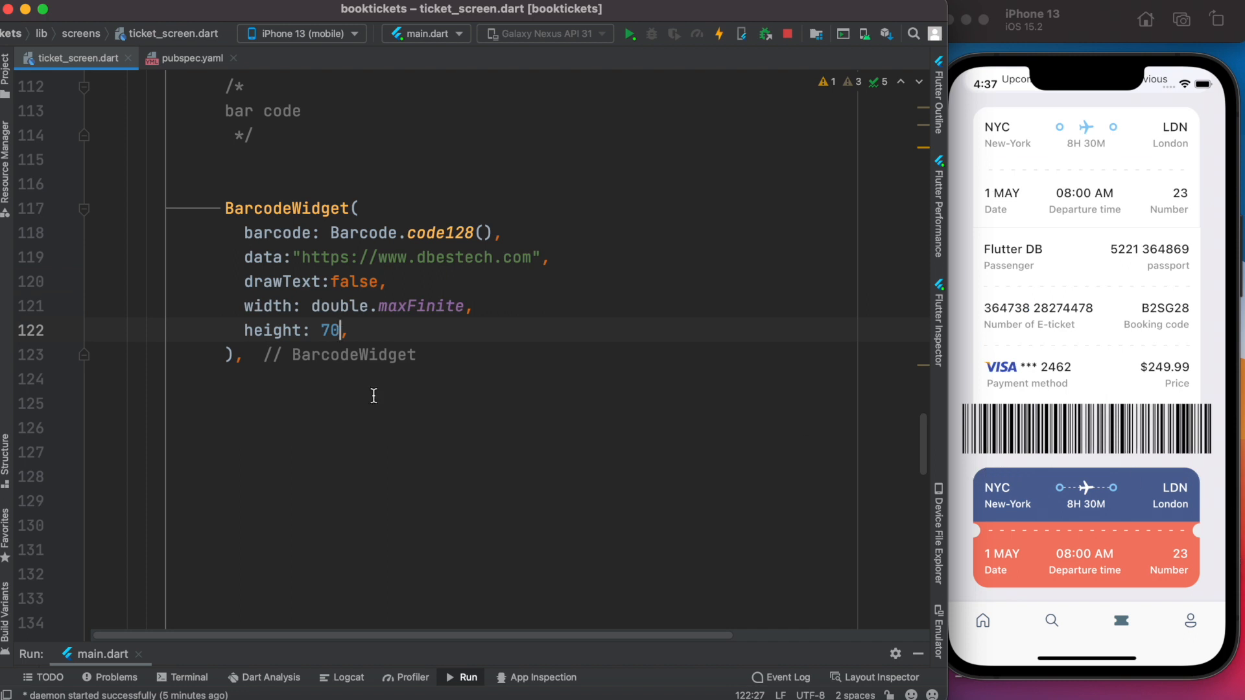
double_click(290, 208)
text(ClipRRect()
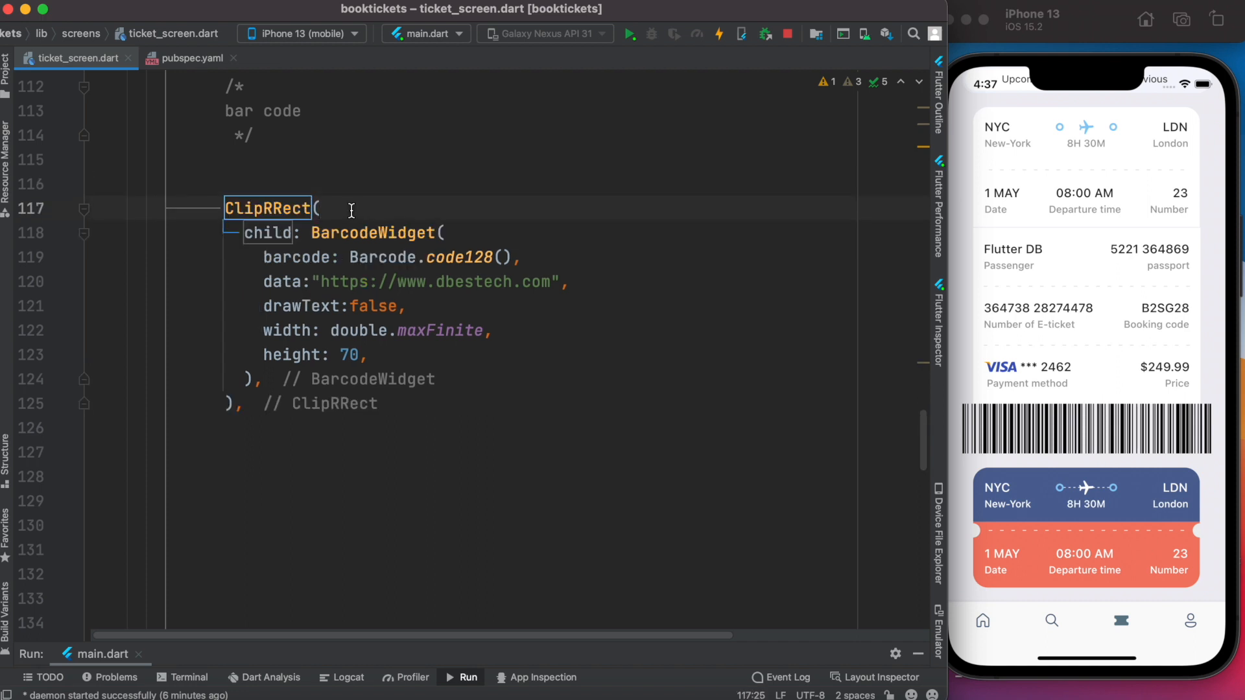
- Add borderRadius: BorderRadius.circular(15) to the ClipRRect and wrap it in a Container
text(borderRadius: BorderRadius.circular(15),)
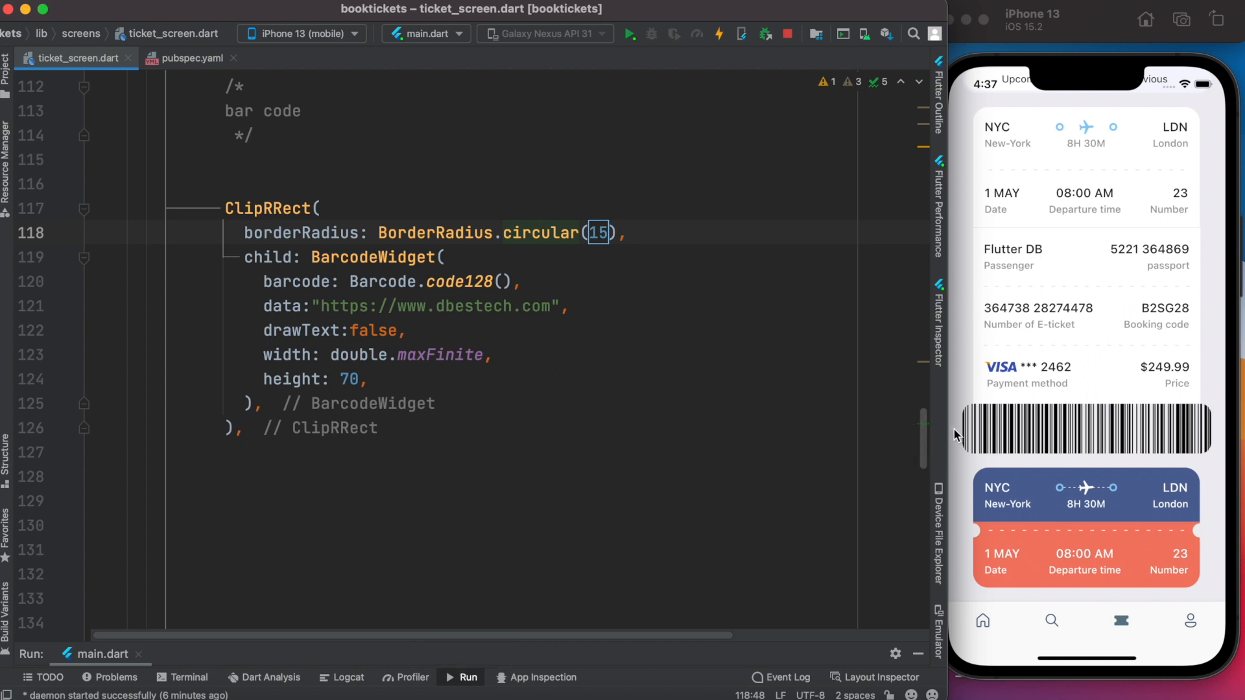
mouse_move(1226, 435)
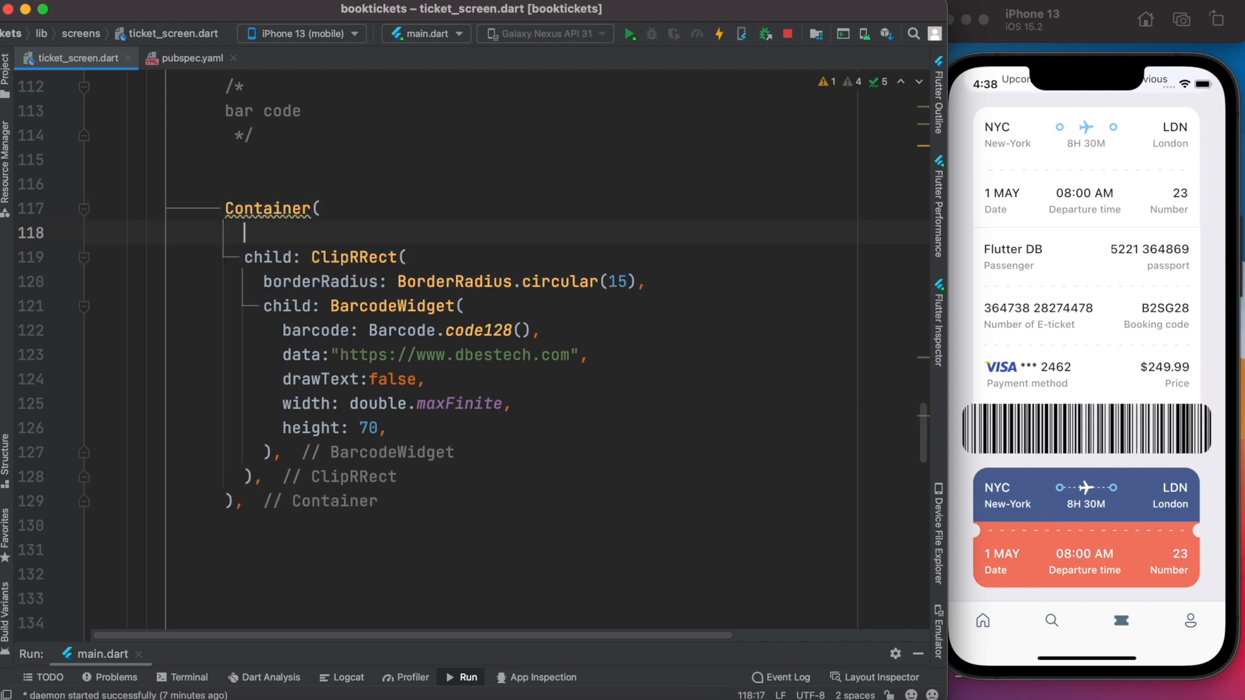
- Pad the Container with EdgeInsets.symmetric(horizontal: 15) and wrap it in another Container
text(padding: const EdgeInsets.symmetric(horizontal: 15),)
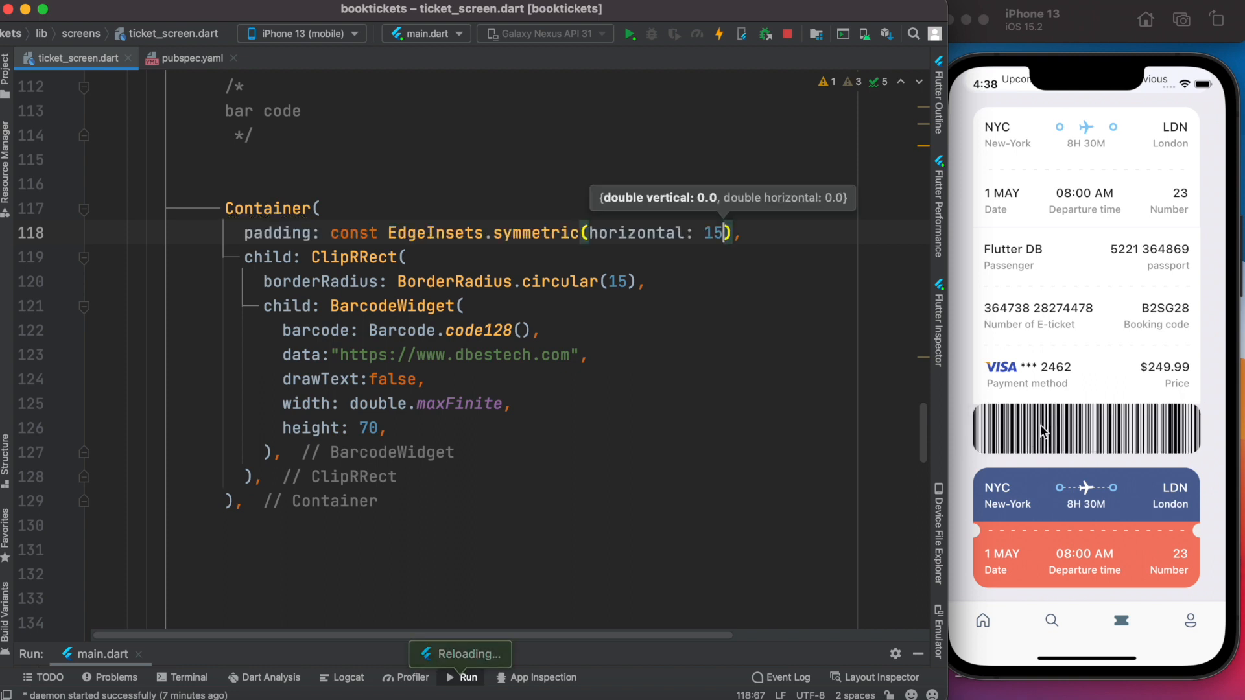
mouse_move(980, 408)
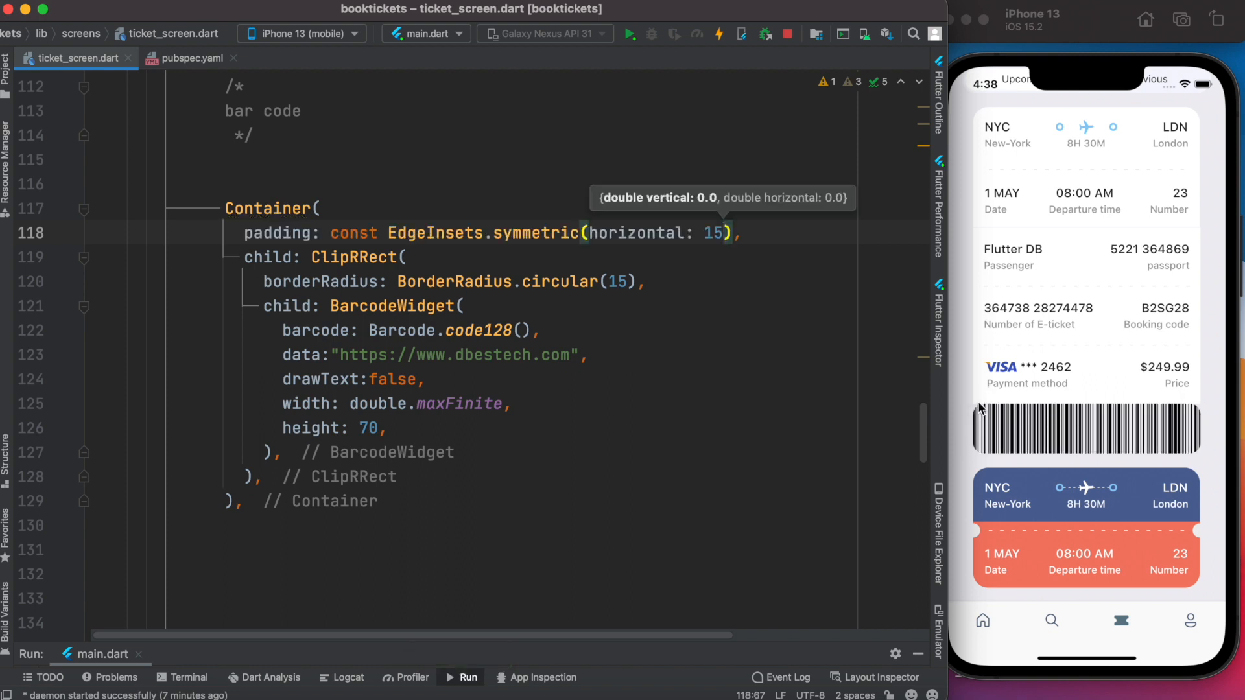
mouse_move(1082, 408)
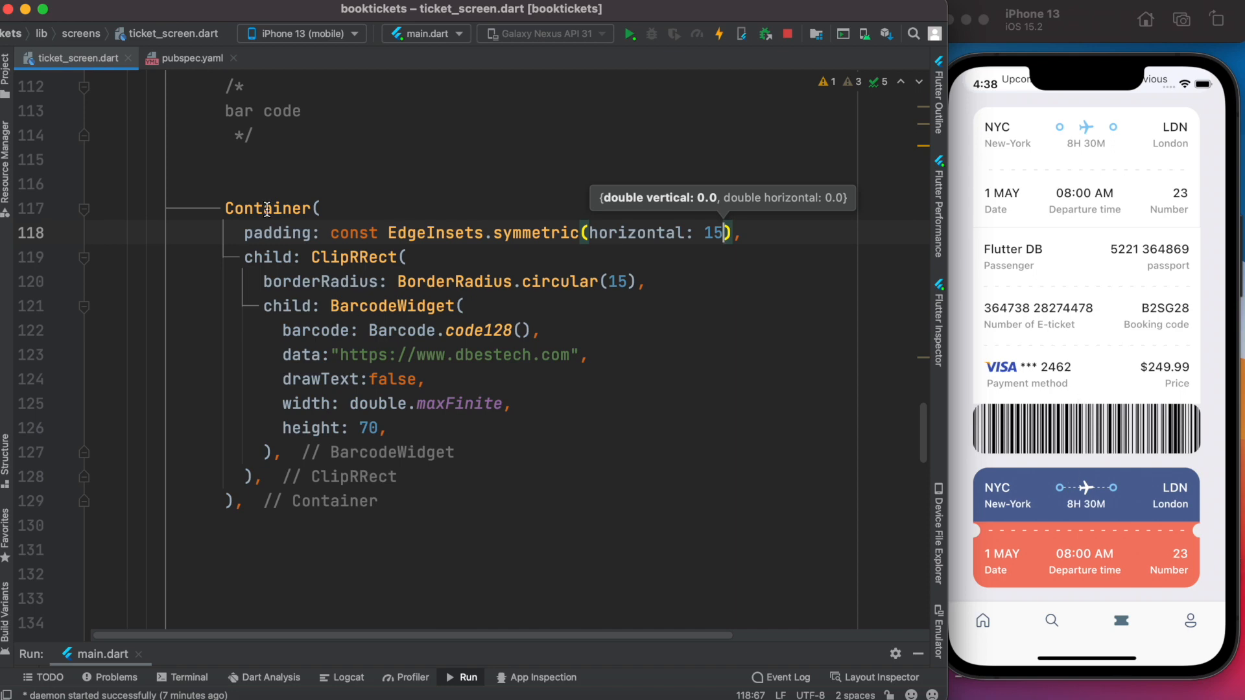
double_click(268, 207)
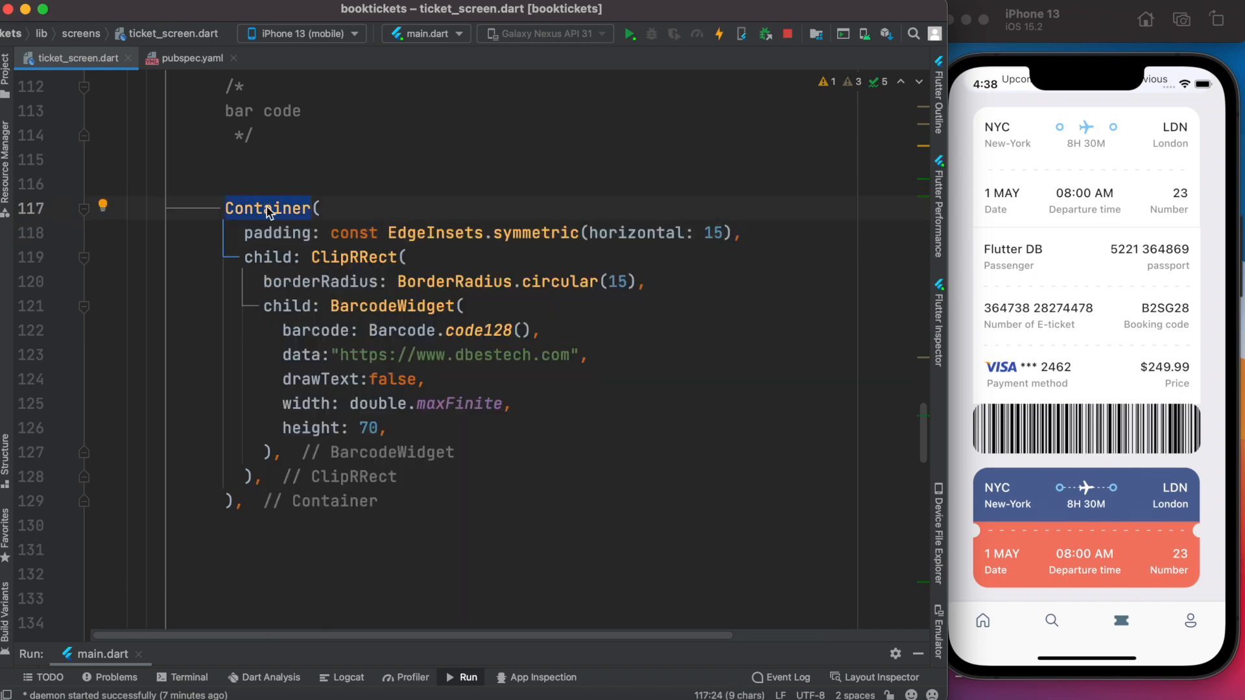
text(child: Container()
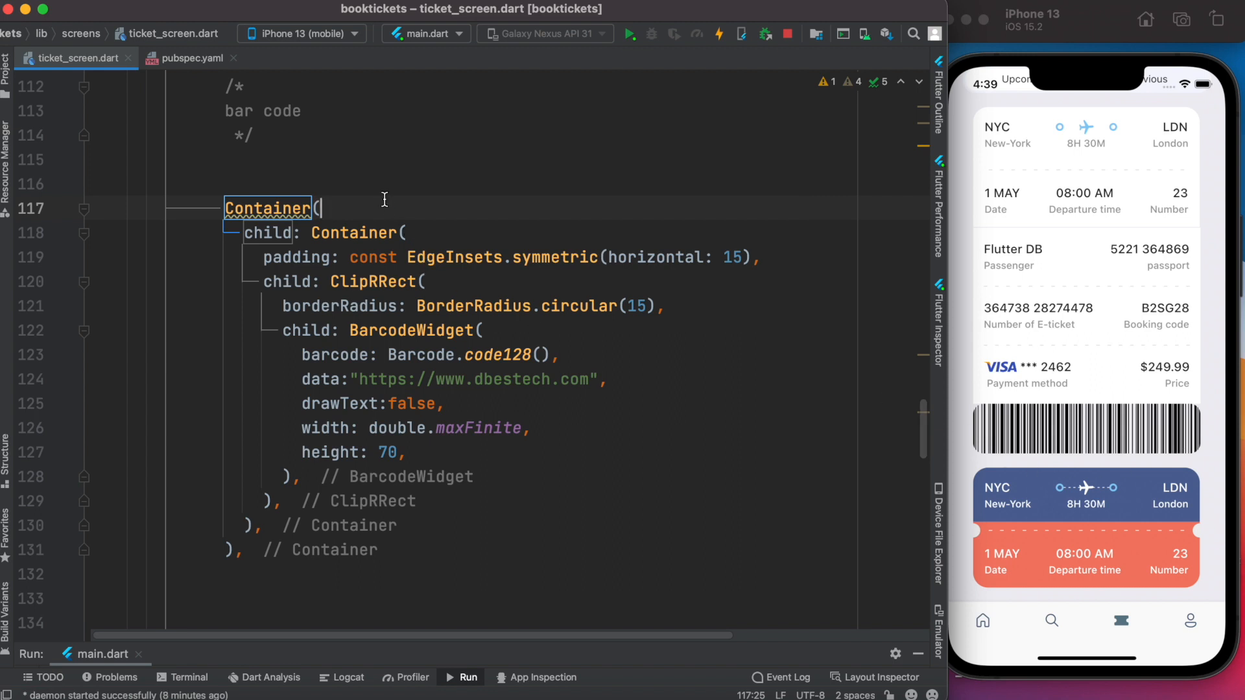
- Give the outer Container horizontal margin 15, vertical padding 15 and color Colors.white
text(margin: const EdgeInsets.symmetric(horizontal: 15),)
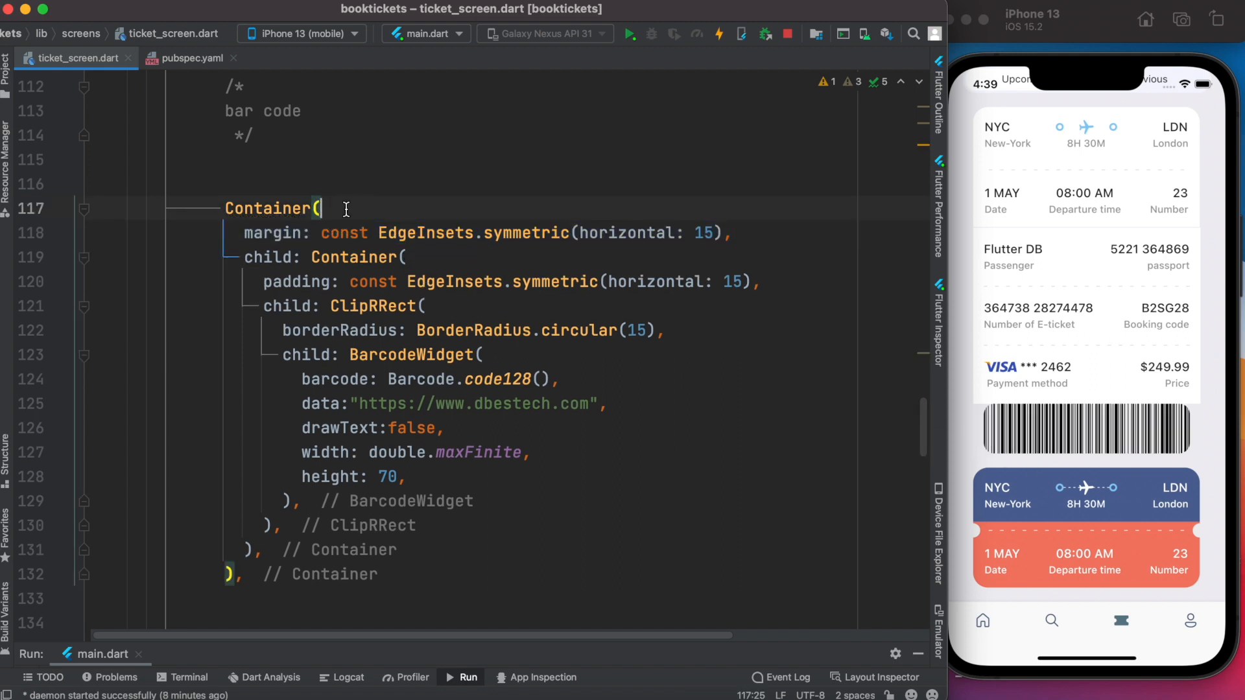
text(padding: const EdgeInsets.symmetric(vertical: 15),)
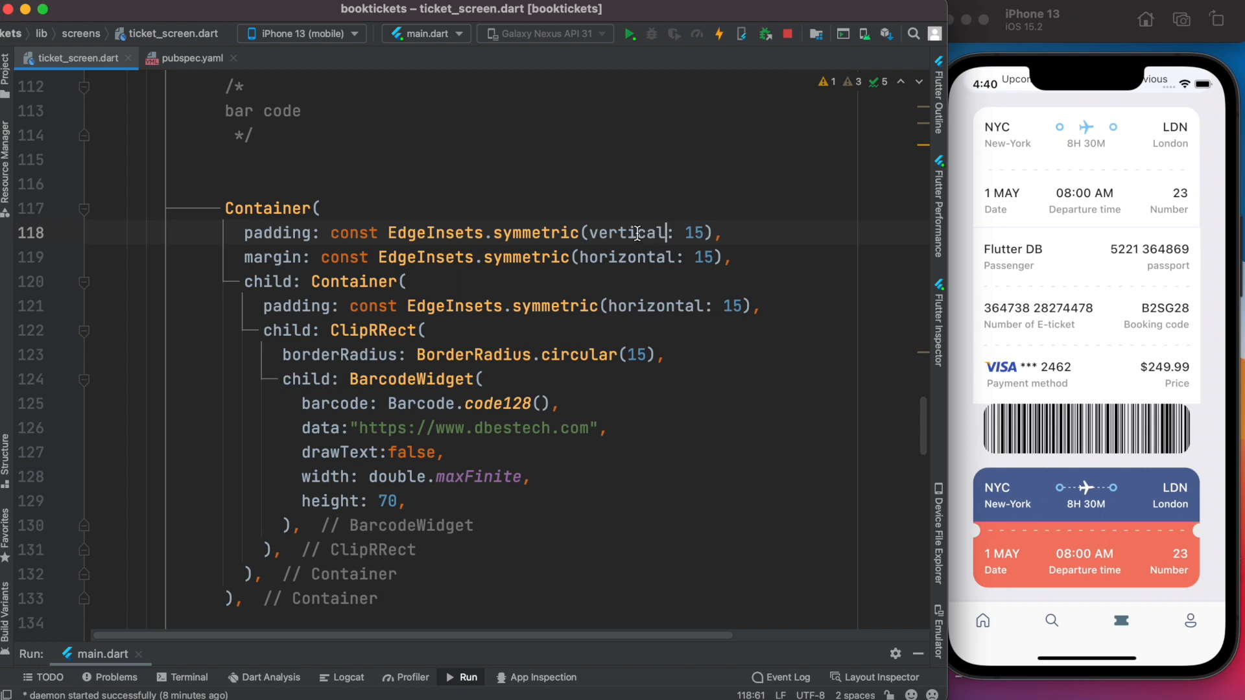
double_click(629, 232)
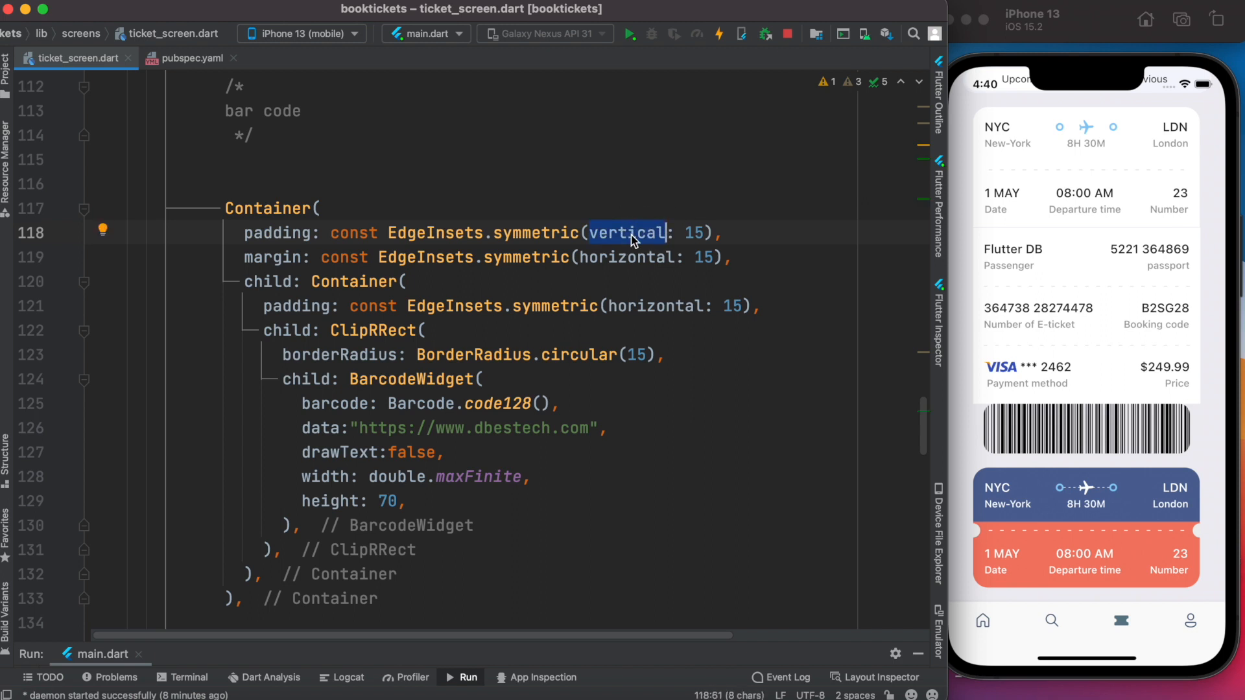
click(717, 33)
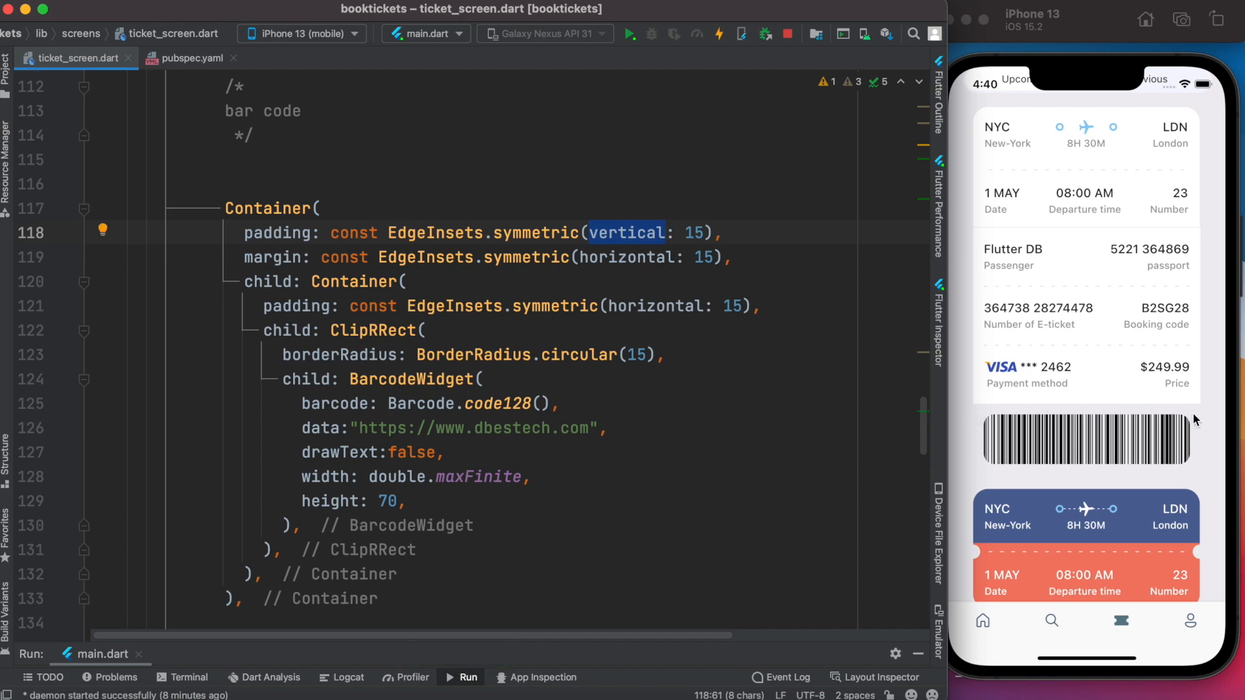
text(color: Colors.white,)
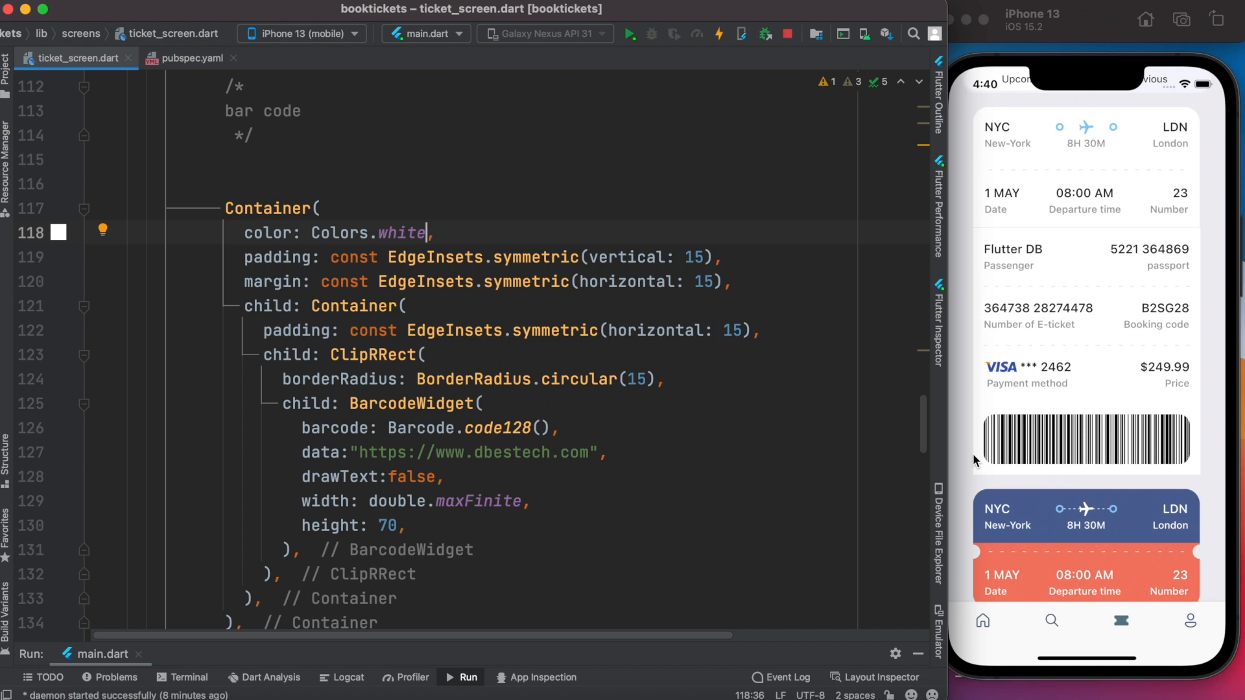
mouse_move(973, 475)
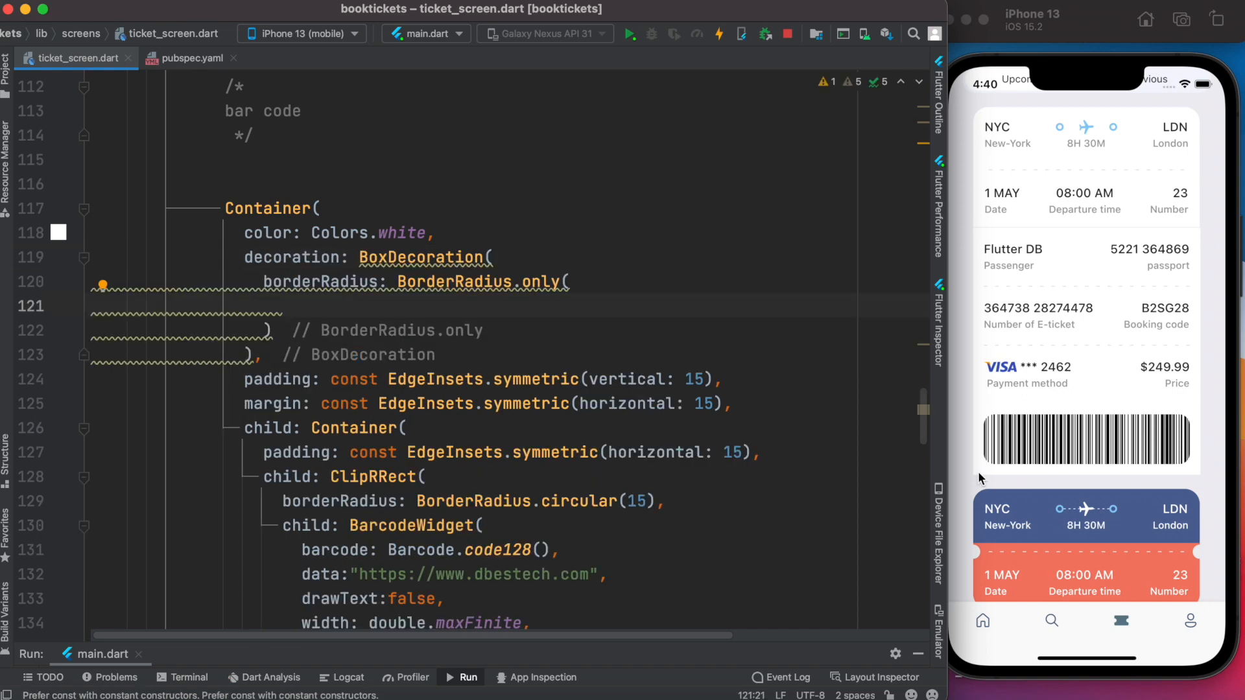
mouse_move(975, 476)
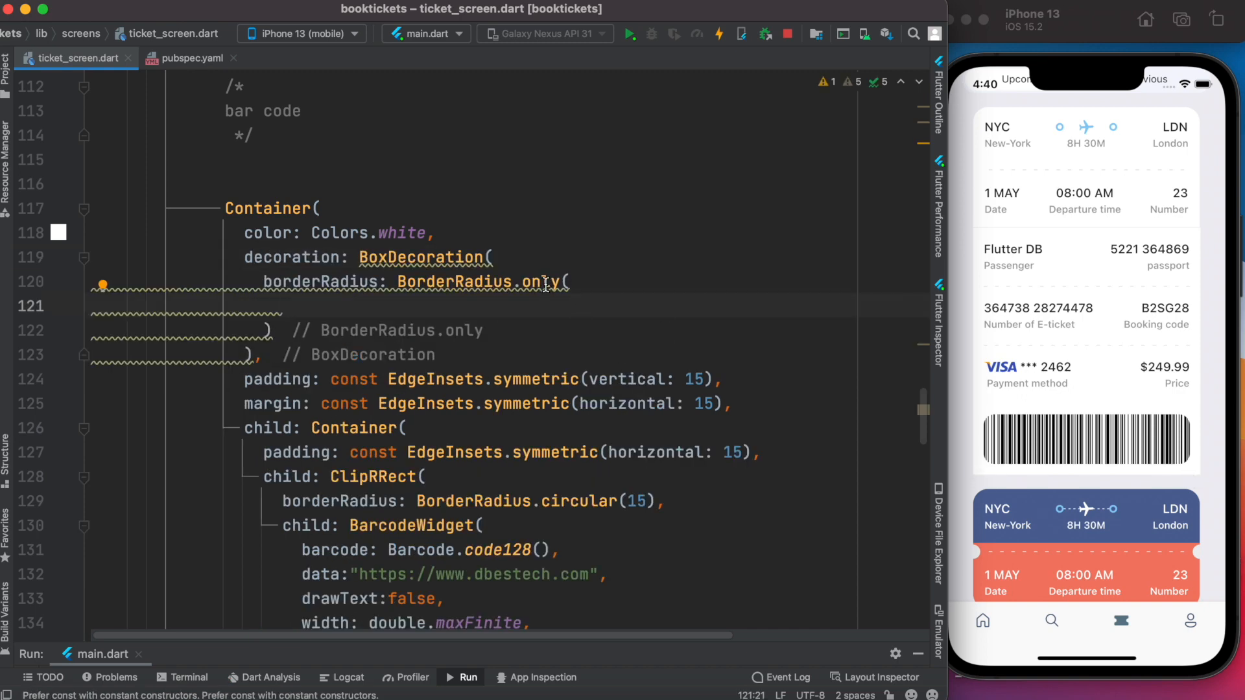
- Add a BoxDecoration with BorderRadius.only(bottomLeft: Radius.circular(21)) and hot reload
text(bottomLeft: Radius.circular(21),)
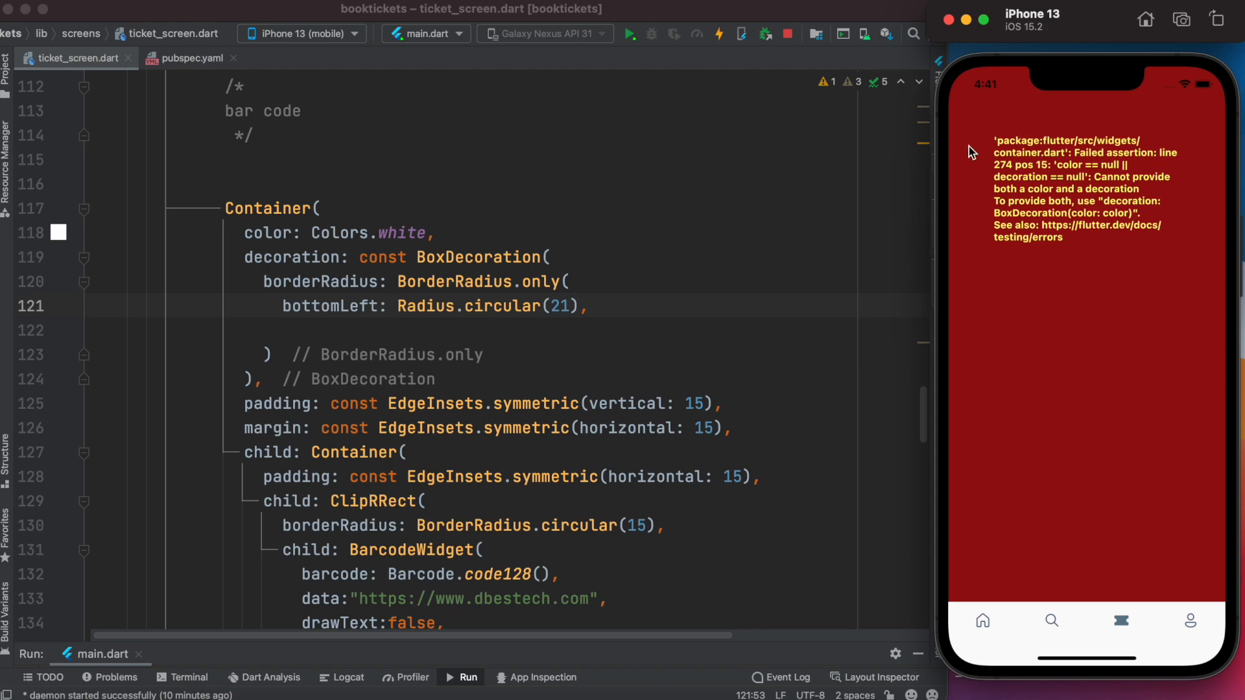
- Remove the Container's color line and put color: Colors.white inside the BoxDecoration
double_click(403, 232)
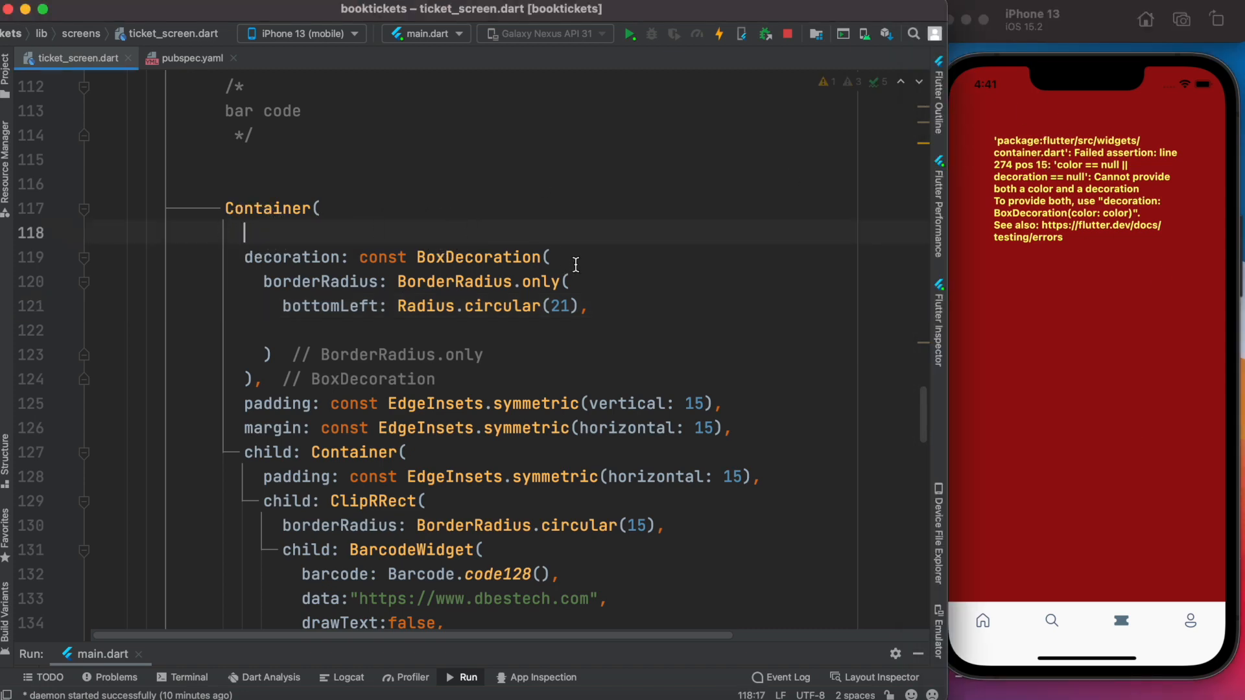
text(color: Colors.white,)
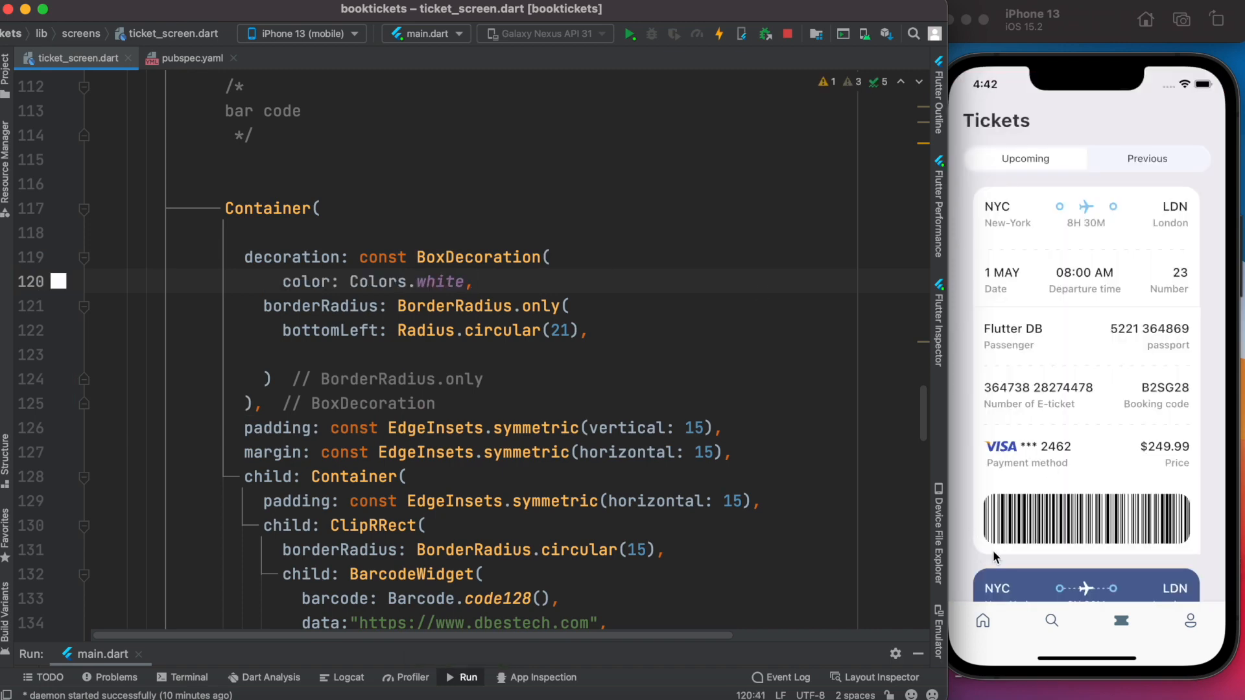
mouse_move(1063, 526)
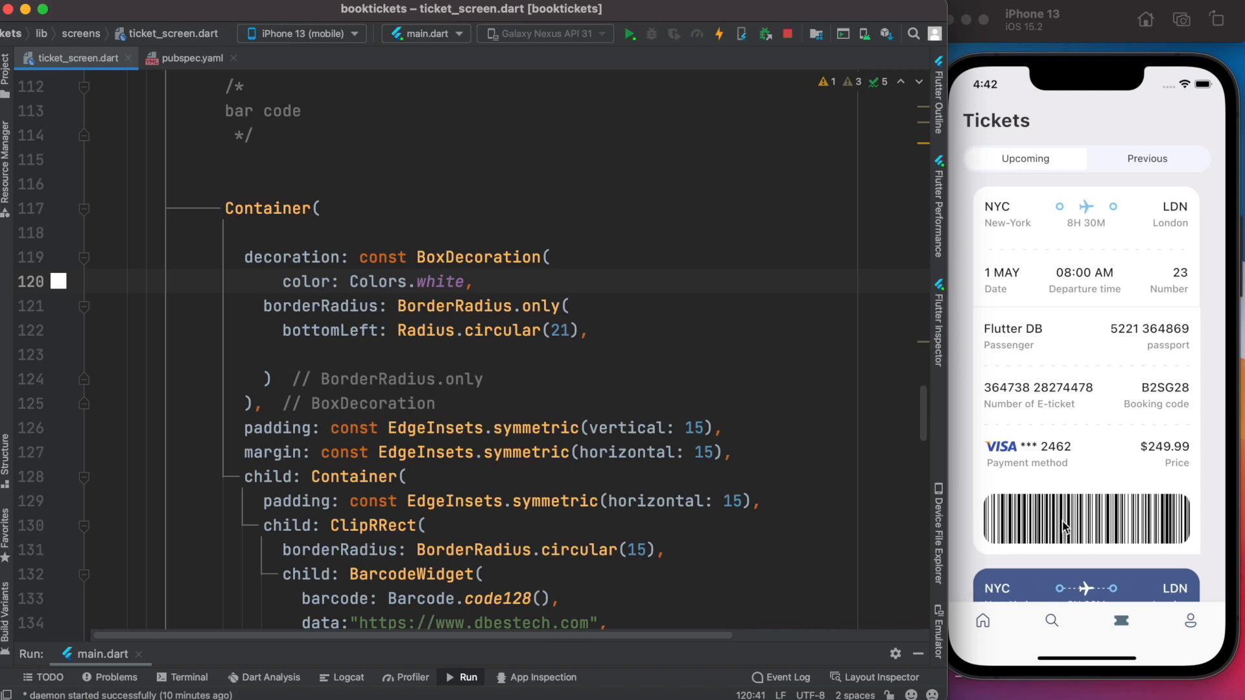
mouse_move(1197, 554)
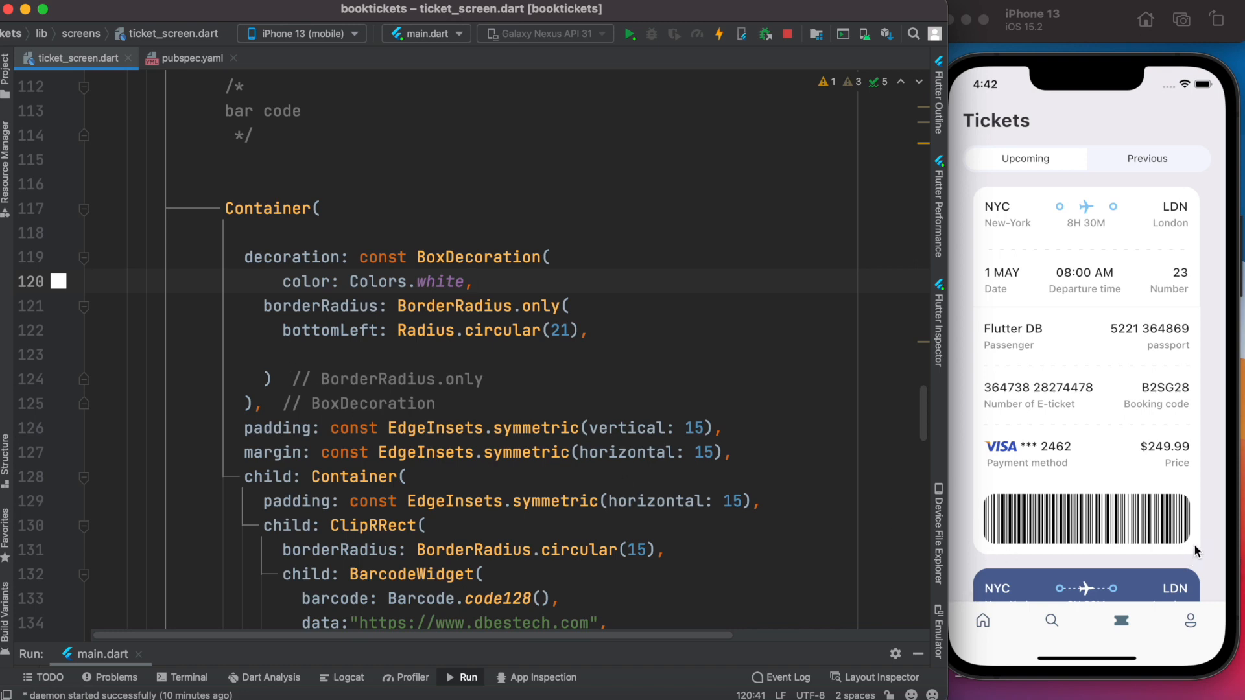
- Add bottomRight: Radius.circular(21) and insert const SizedBox(height: 1) above the Container
text(bottomRight: Radius.circular(21))
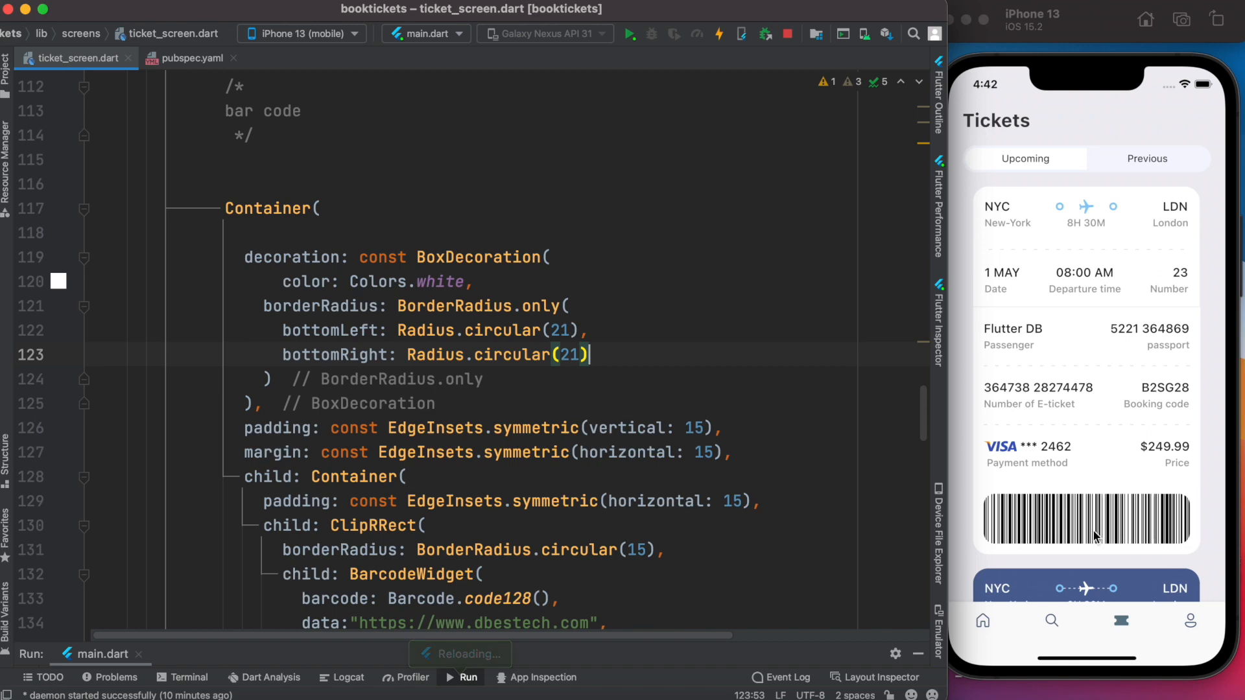
mouse_move(994, 485)
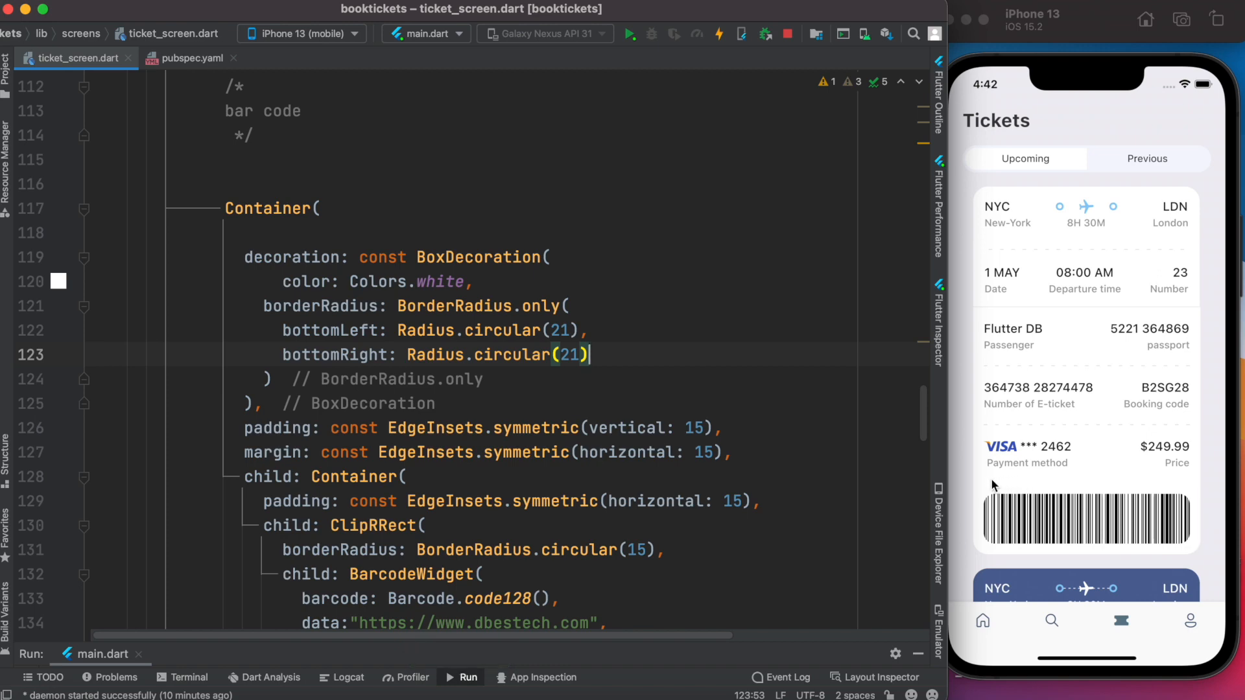
mouse_move(1122, 482)
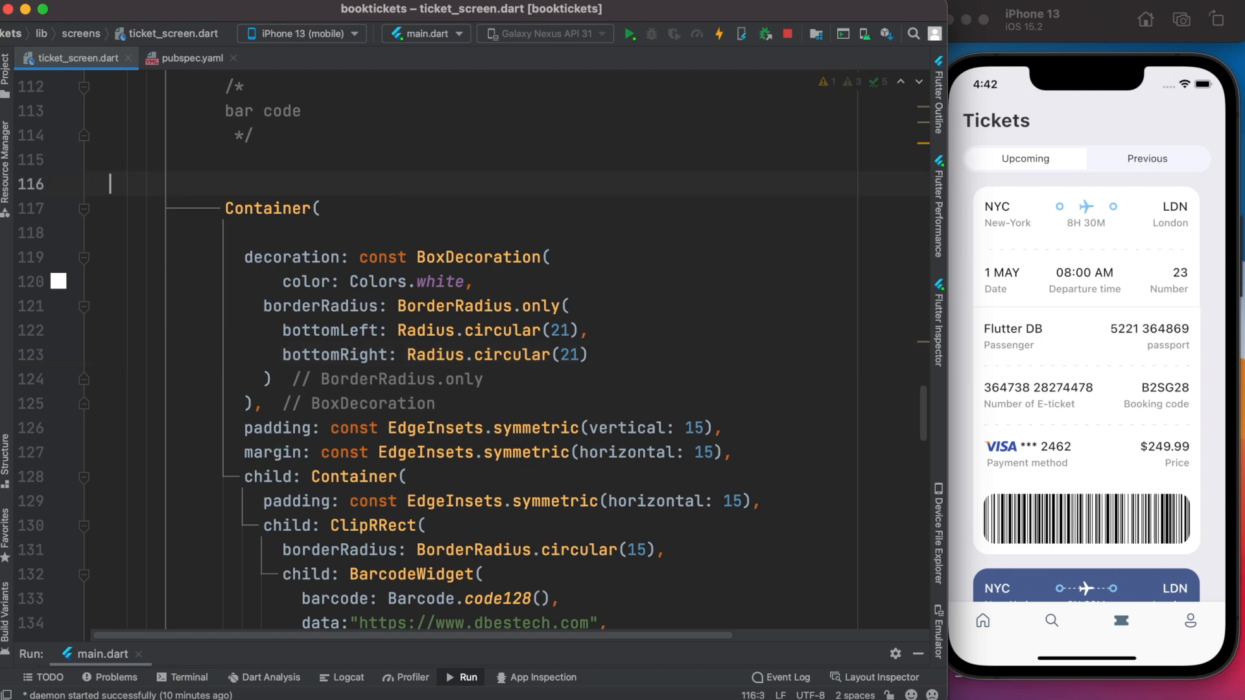
text(const SizedBox(height: 1,),)
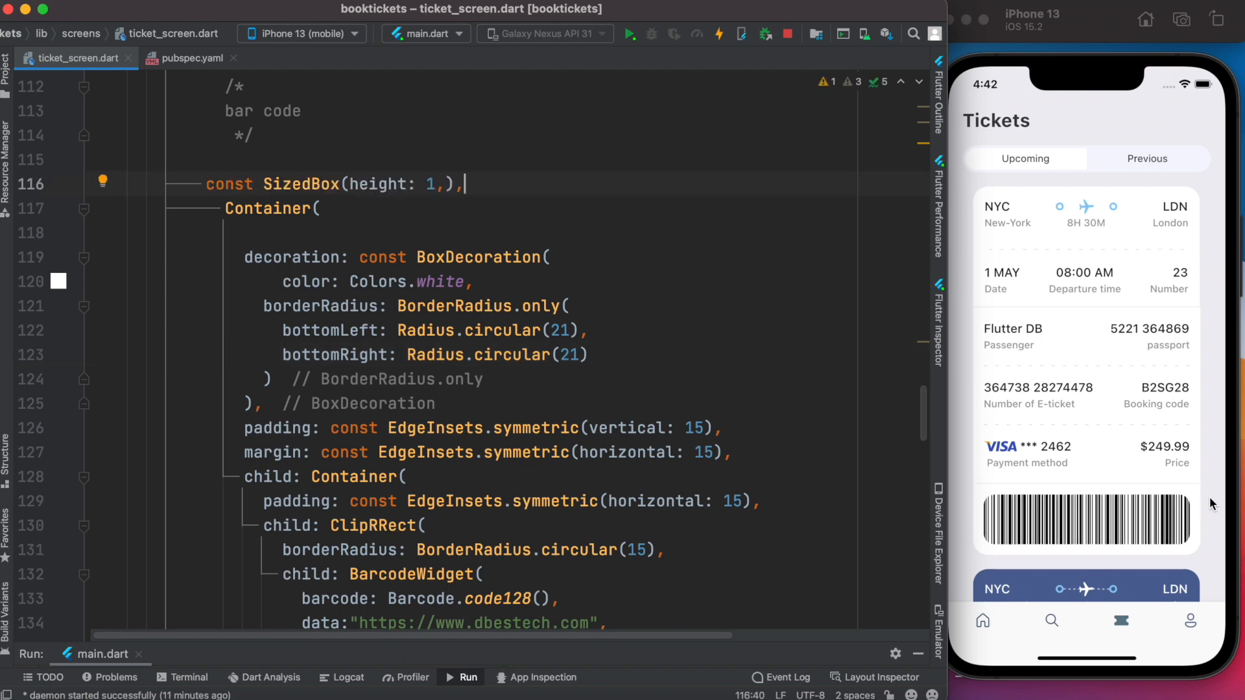